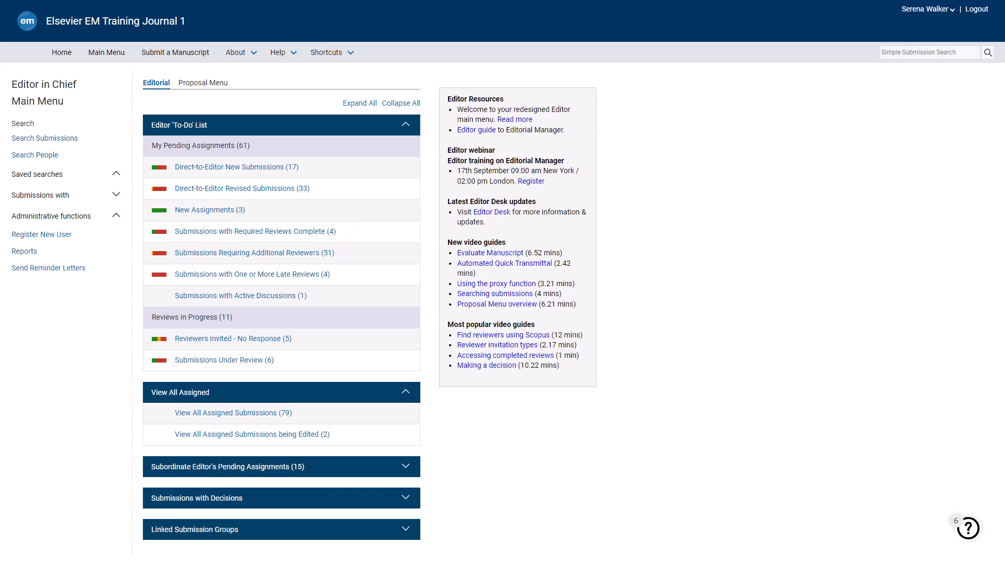
Show the four submissions with required reviews complete from the Editor Main Menu.
left_click(254, 233)
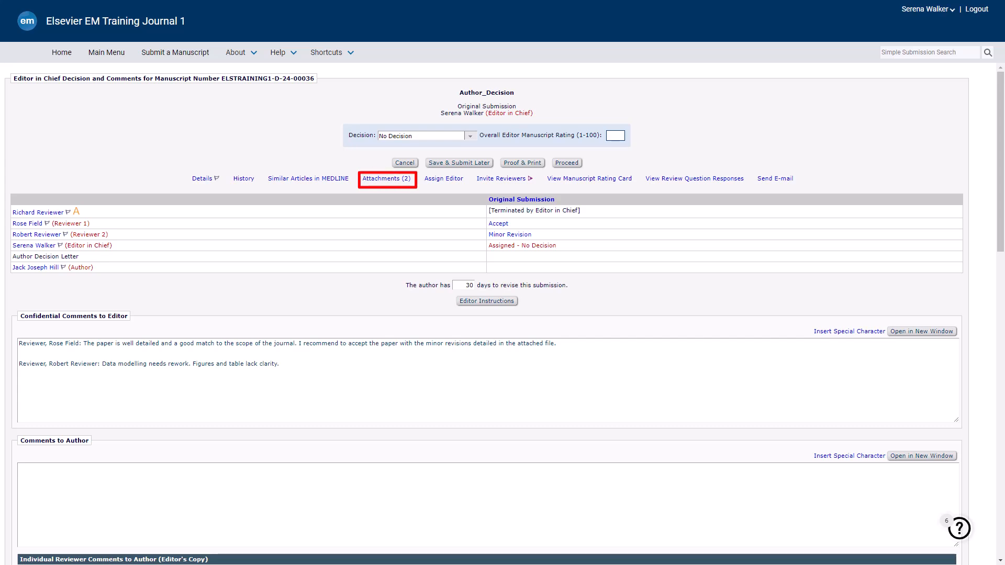
left_click(387, 178)
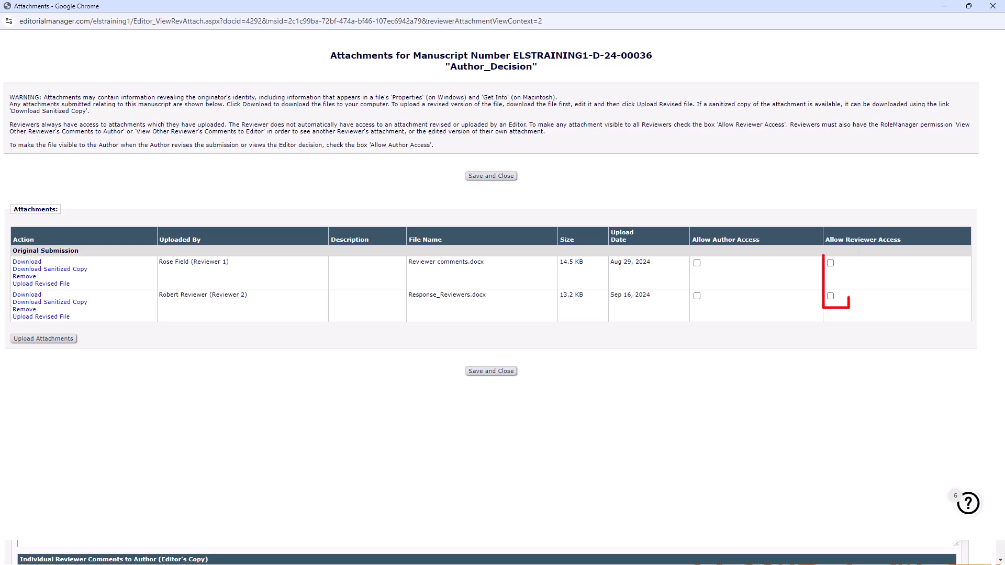
left_click(490, 176)
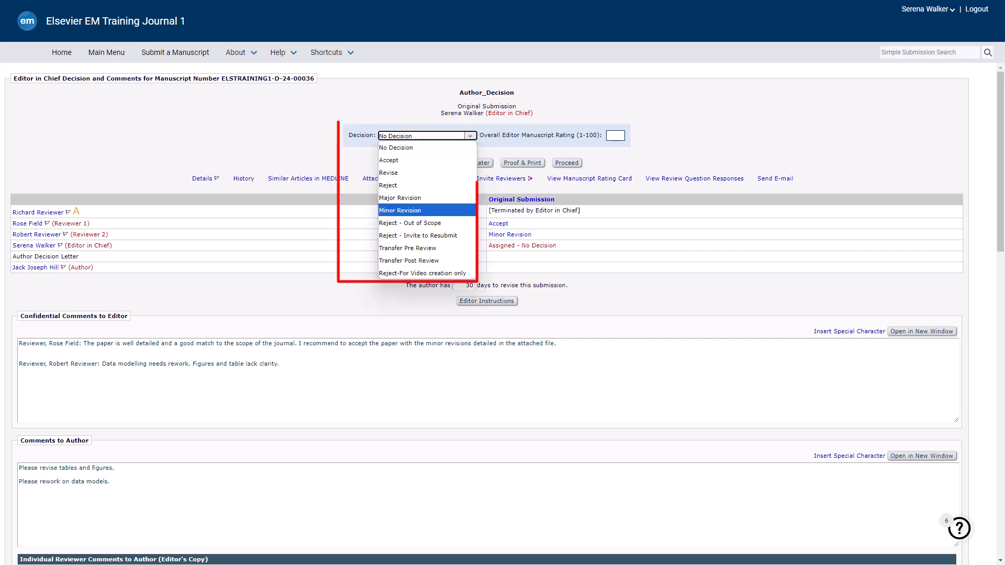
Choose Minor Revision as the decision for manuscript ELSTRAINING1-D-24-00036.
left_click(399, 211)
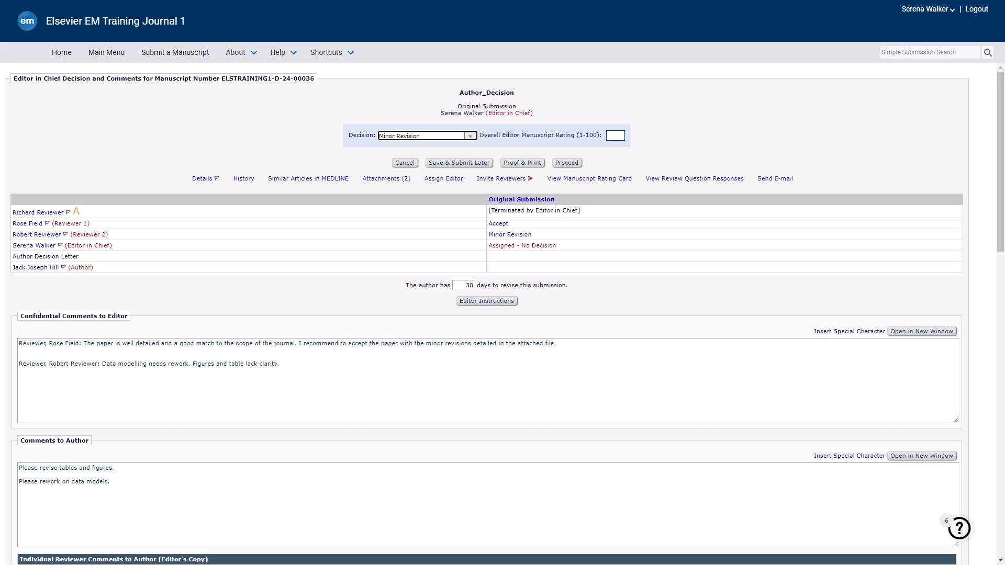
scroll("down", 3)
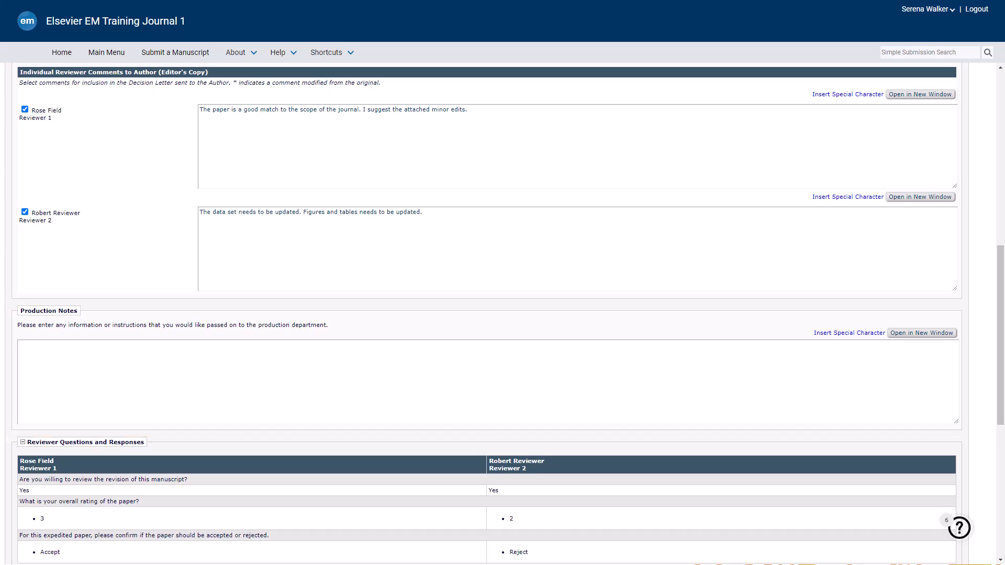
Answer Yes to the required peer review link question under Editor Review Questions.
scroll("down", 3)
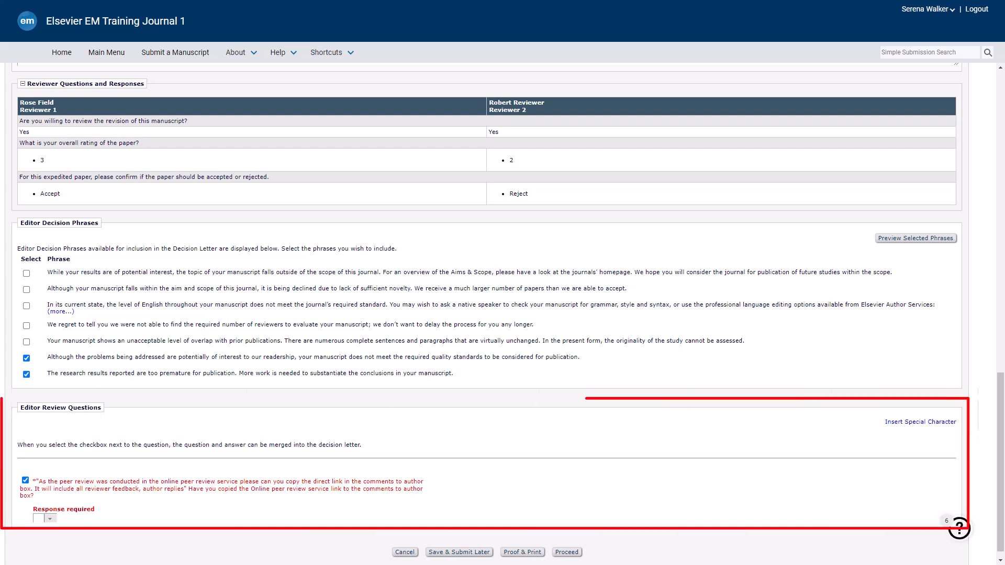
left_click(44, 511)
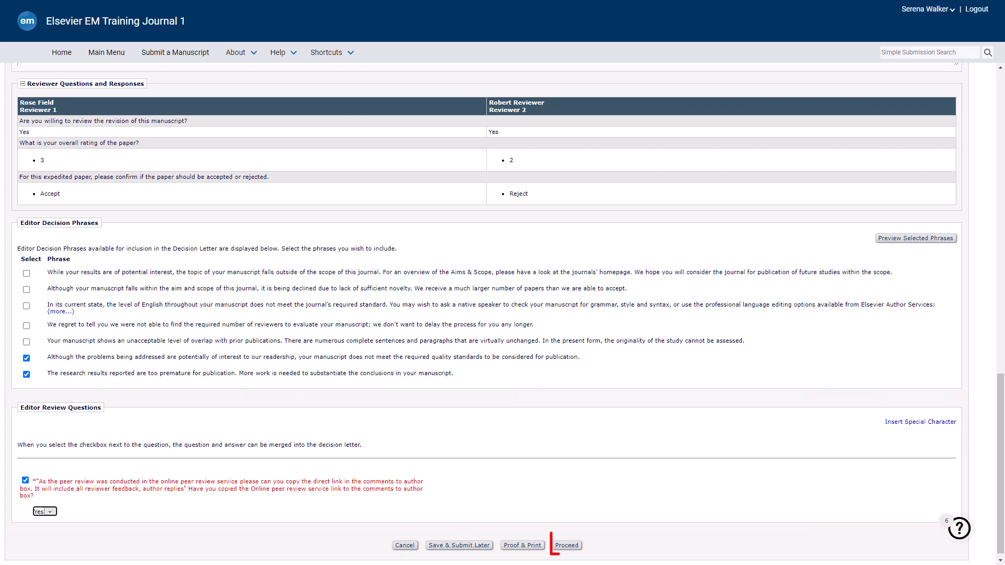
Proceed to the draft decision notification summarizing Minor Revision, comments and the Yes answer.
left_click(566, 546)
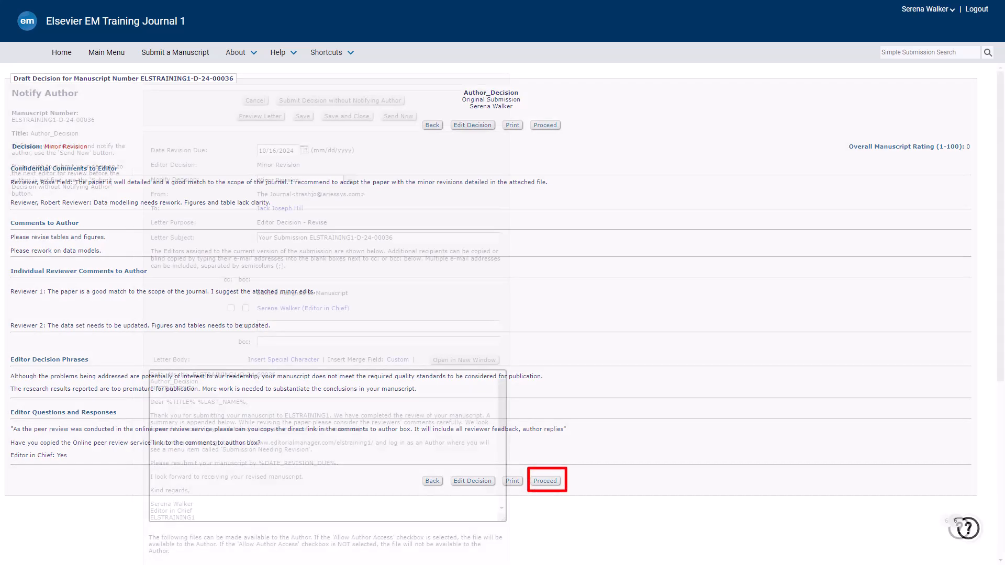
Proceed to the Notify Author letter and review its body before sending.
left_click(545, 480)
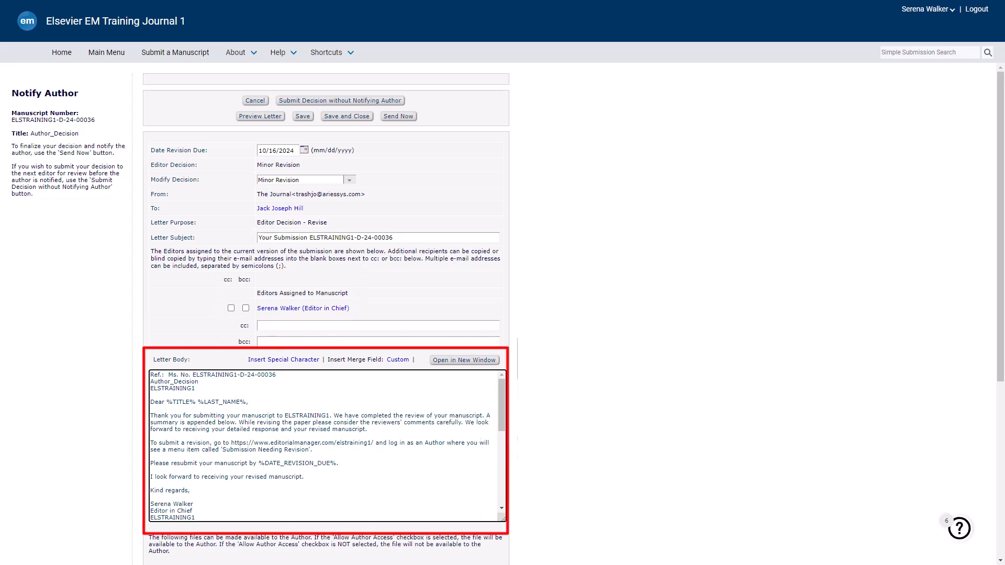
scroll("down", 3)
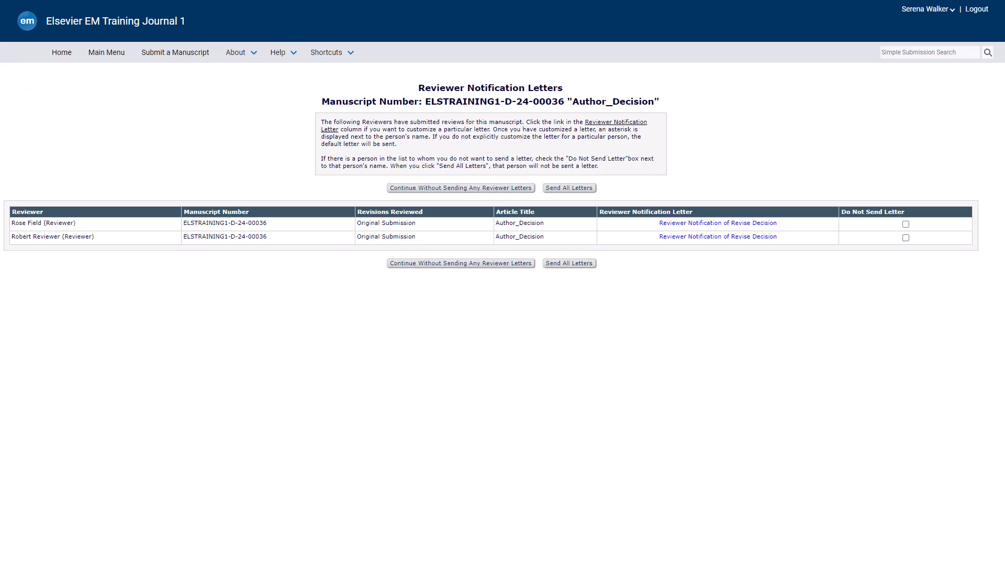
Send all reviewer notification letters to Rose Field and Robert Reviewer.
left_click(568, 187)
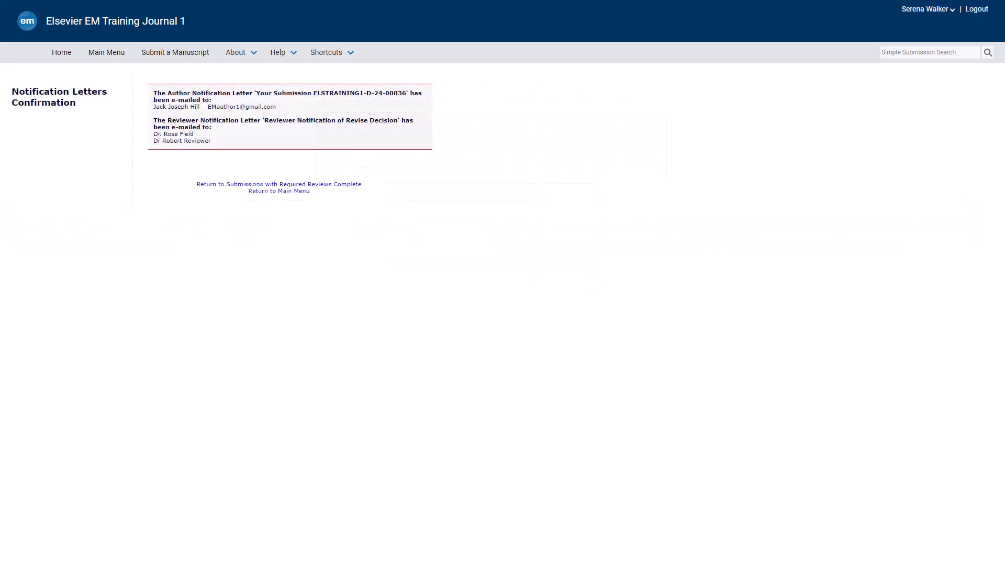